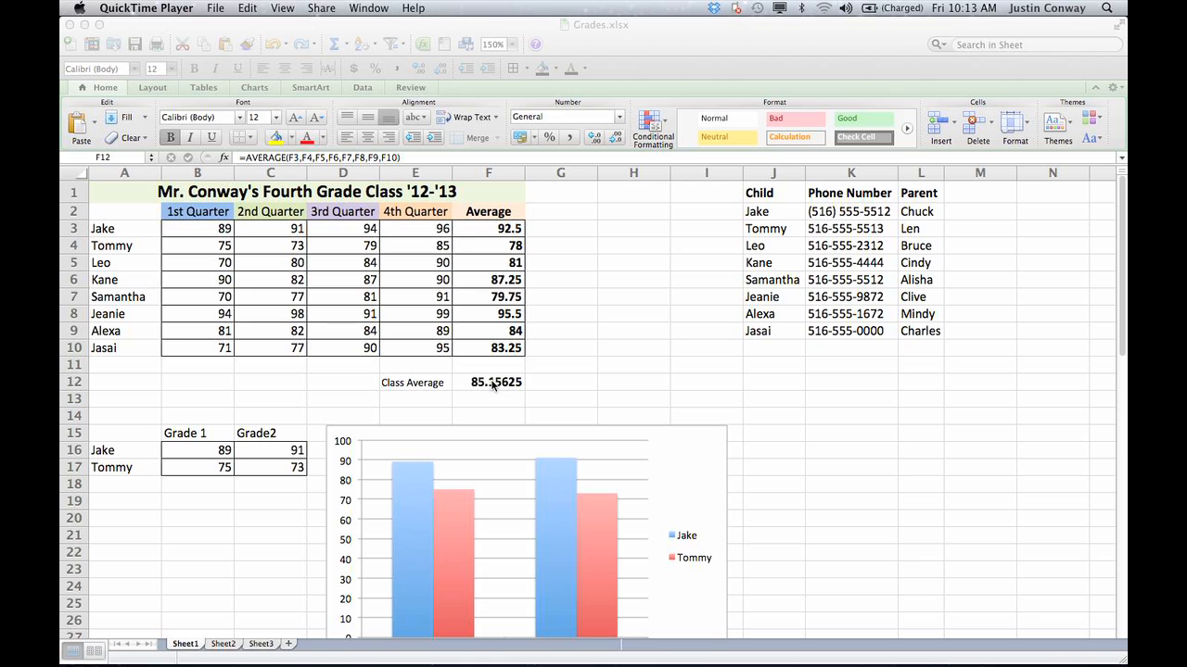
- Clear the AVERAGE formula and its 85.15625 result from cell F12
left_click(489, 381)
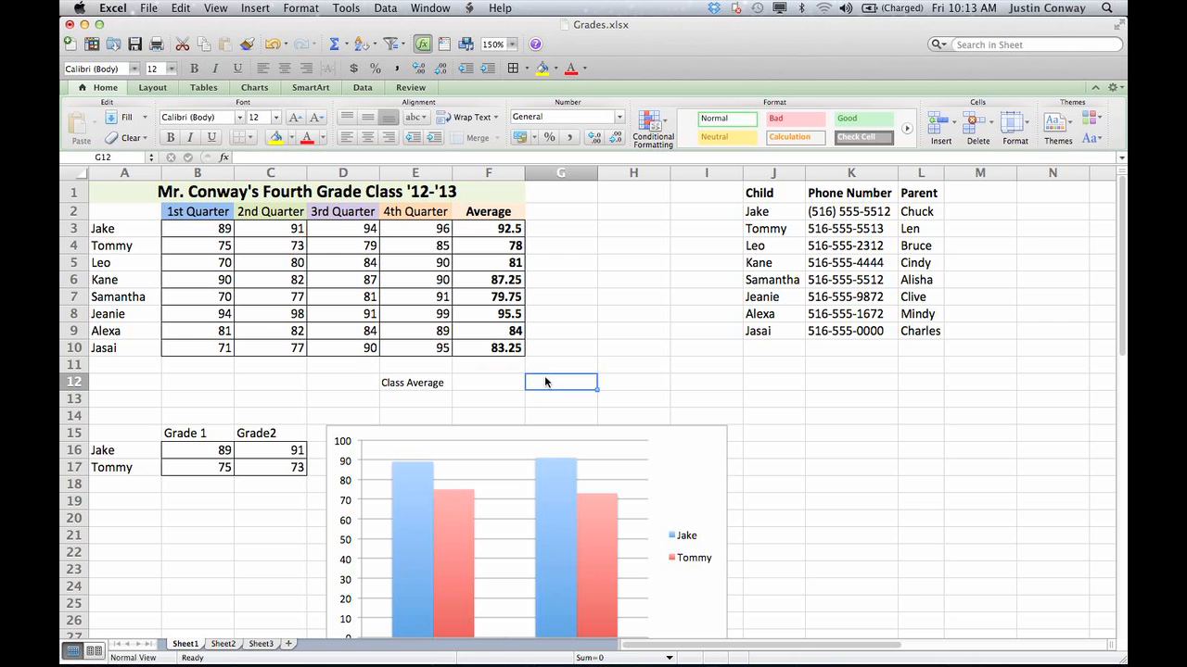
mouse_move(498, 381)
type("=AVERAGE(F3,F4,F5,F6,F7,F8,F9,F10)")
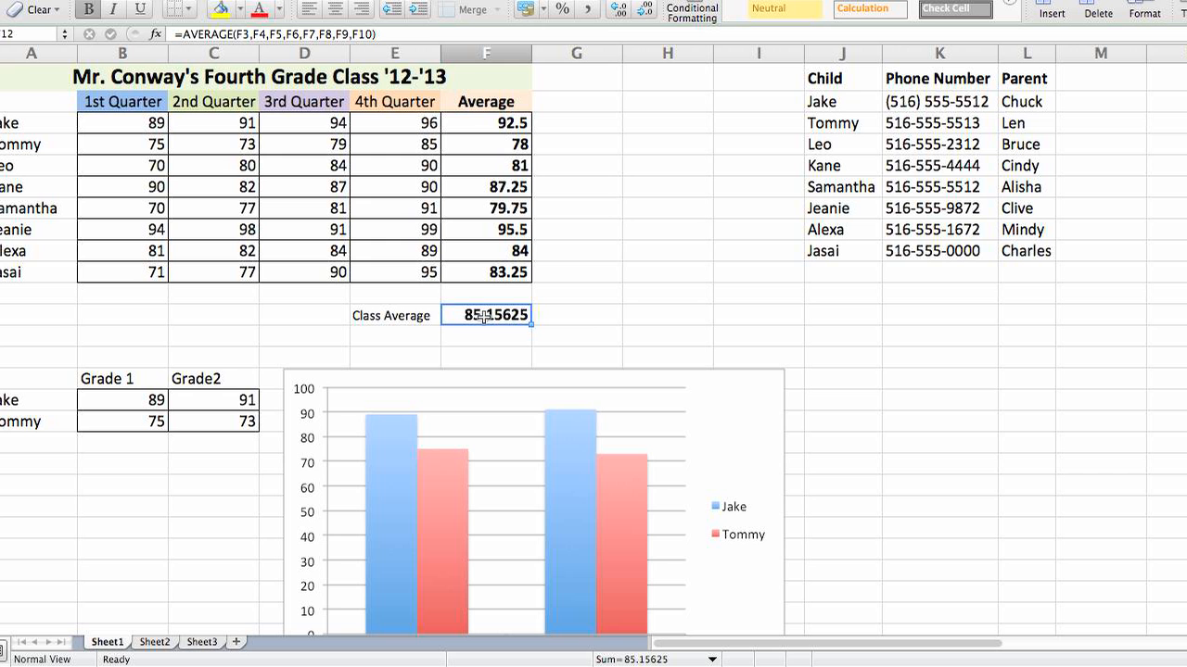
- Copy F12 and Paste Special Values onto itself, leaving static 85.15625
right_click(486, 315)
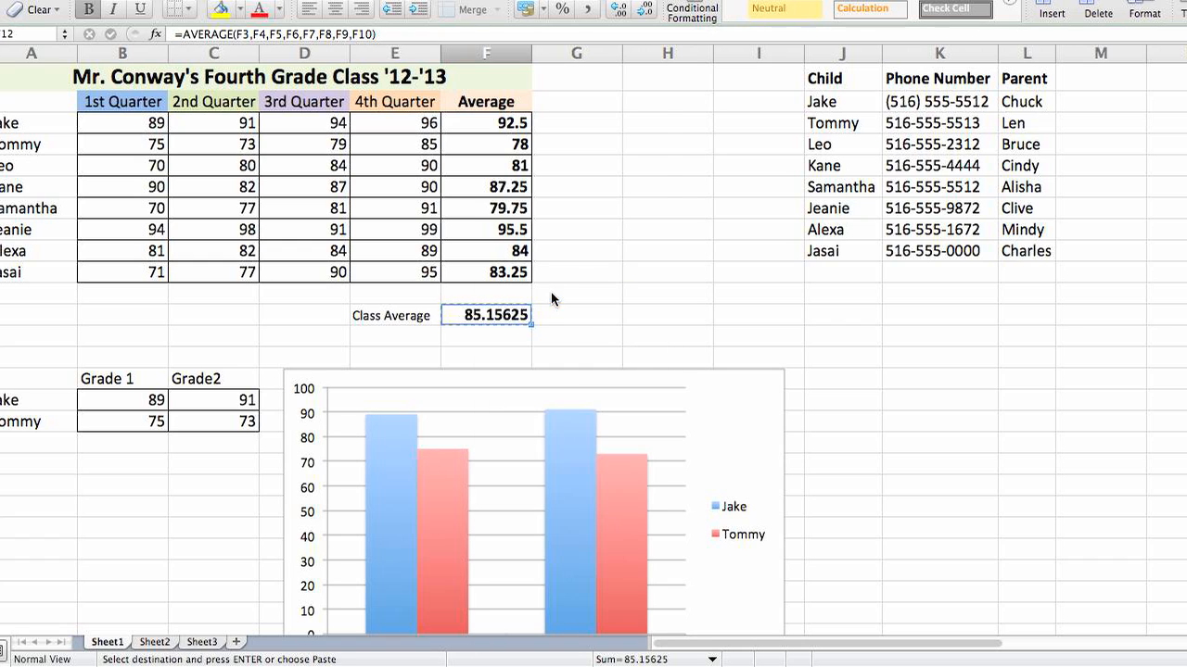
right_click(486, 315)
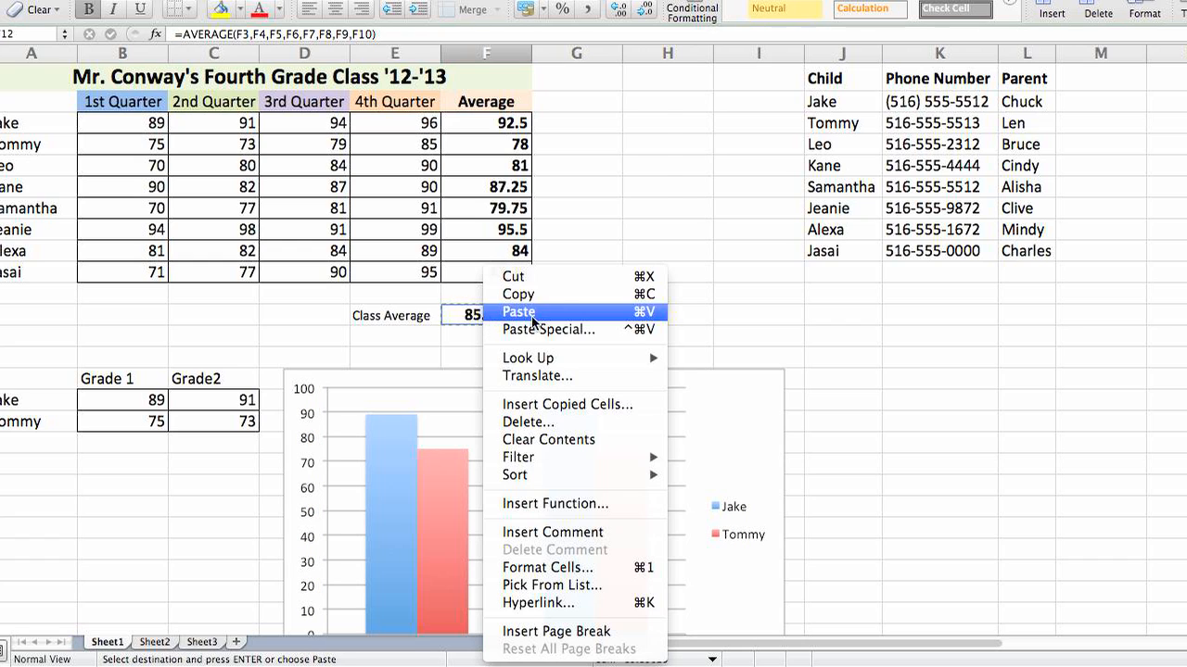
left_click(548, 330)
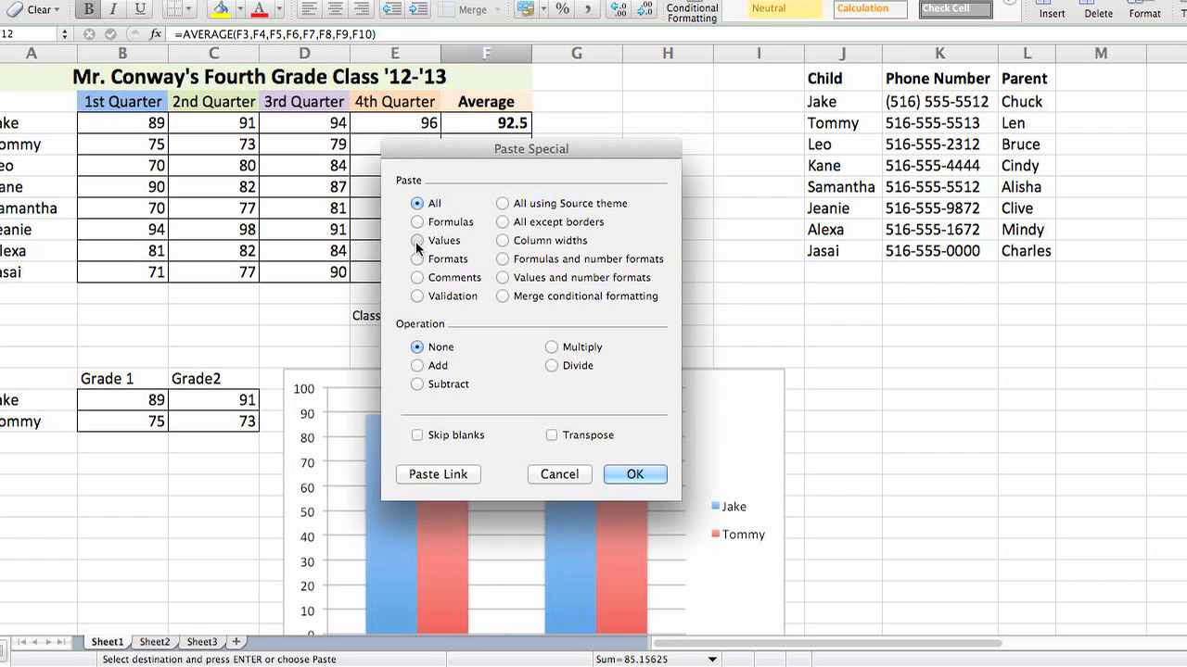
left_click(634, 474)
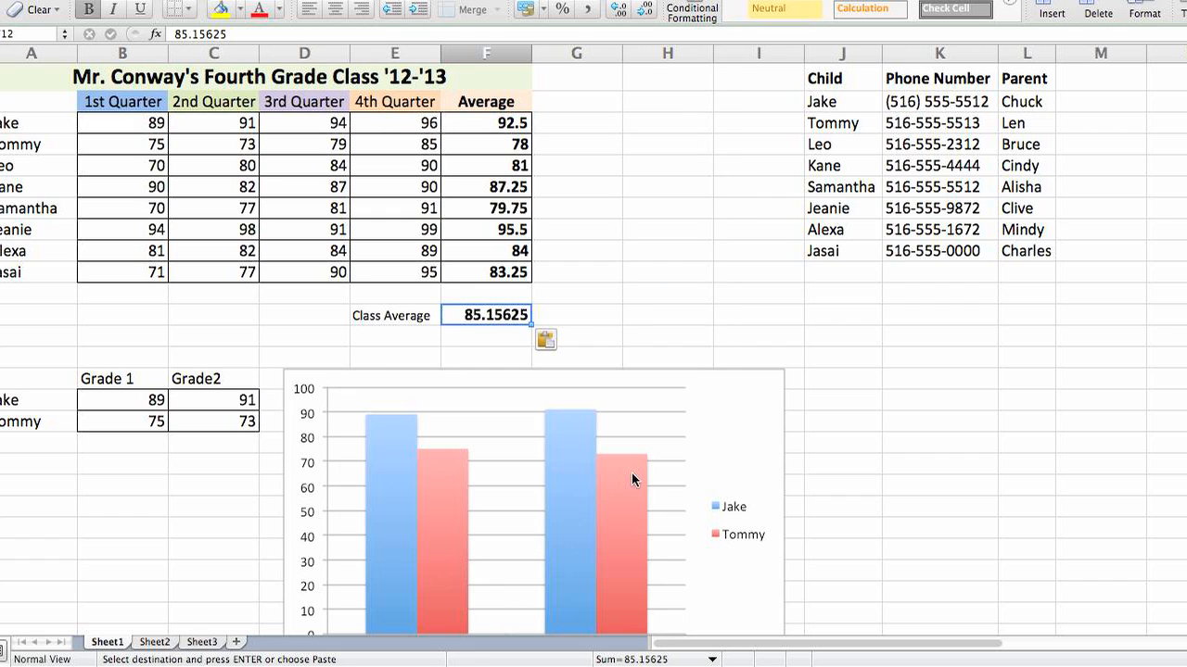